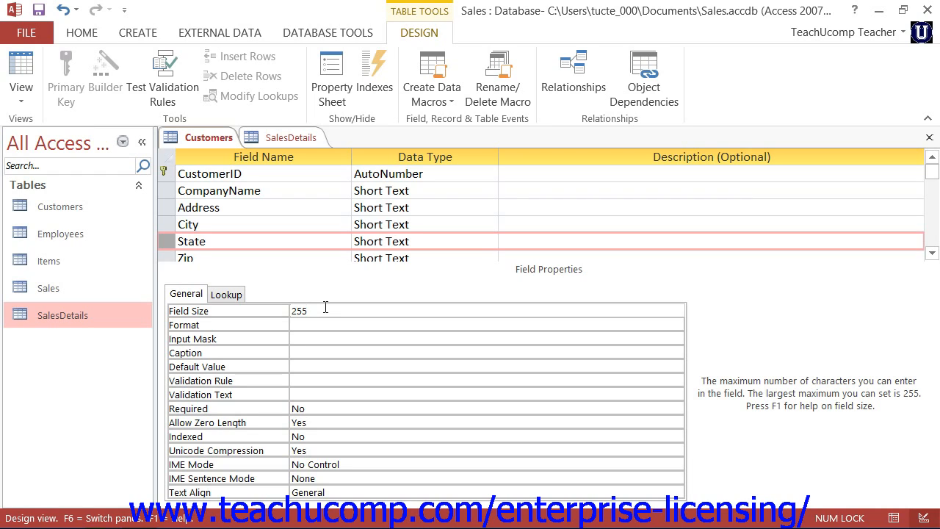
- Change the State field's size in Customers from 255 to 2 characters
left_click(309, 310)
type("2")
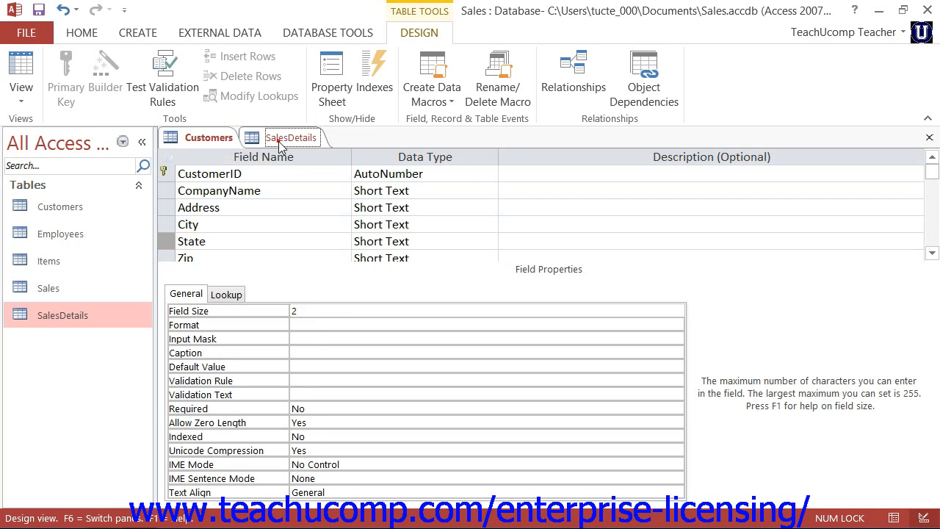
- Show the SalesDetails design with the Quantity field selected (still Long Integer)
left_click(291, 138)
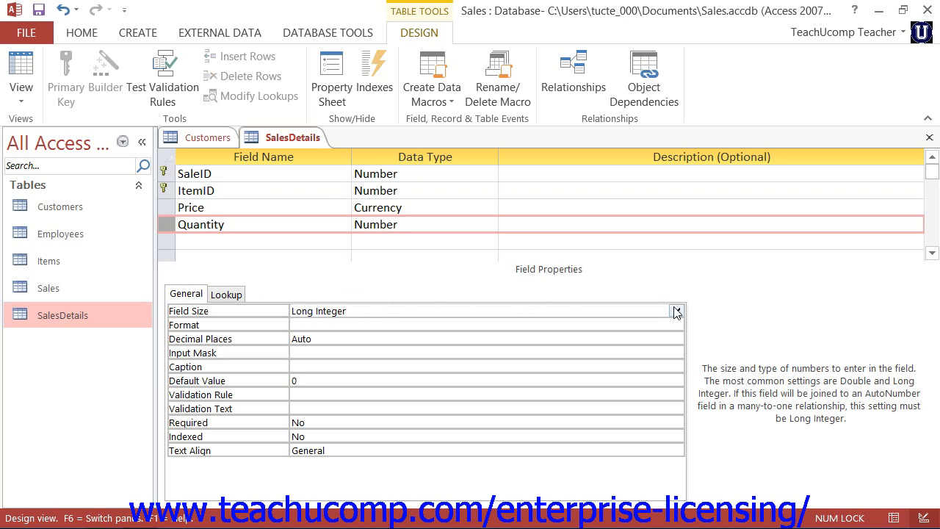
- List Quantity's number size choices, Byte through Decimal, with Long Integer current
left_click(676, 312)
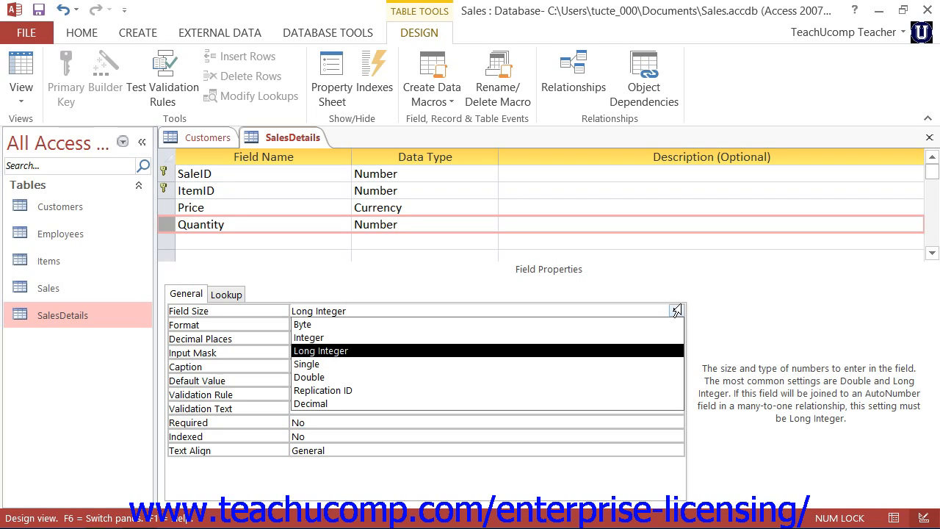
left_click(345, 310)
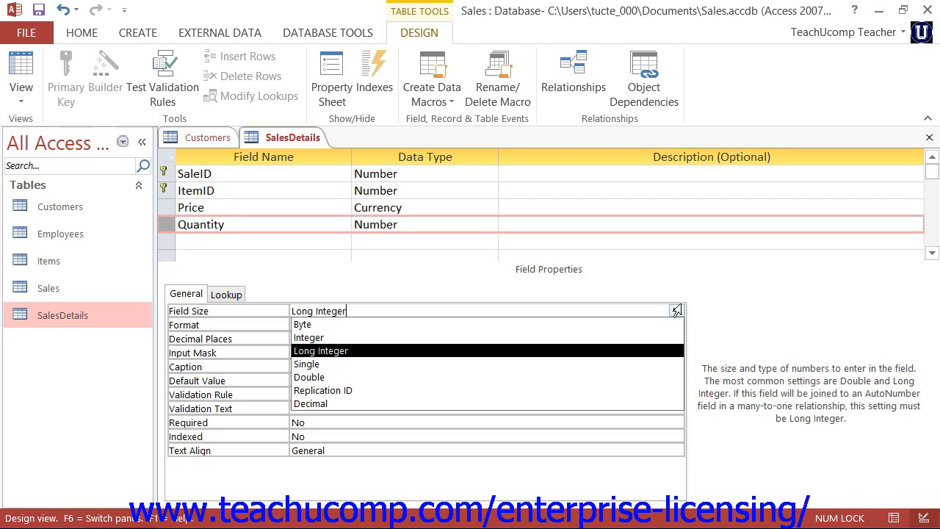